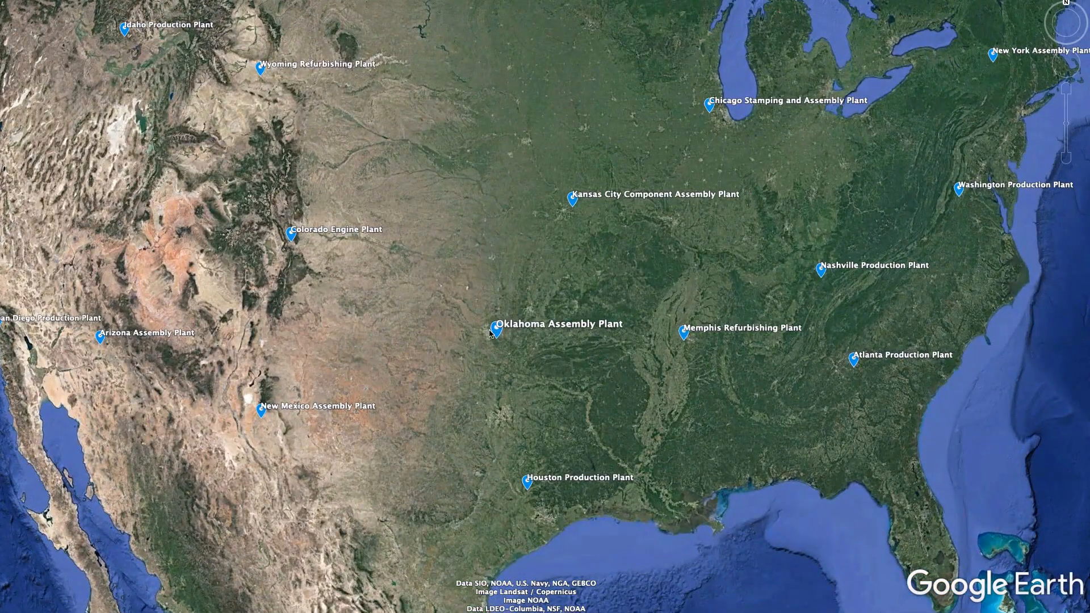
Spin the Google Earth globe from the US plant markers over to Europe.
click(289, 234)
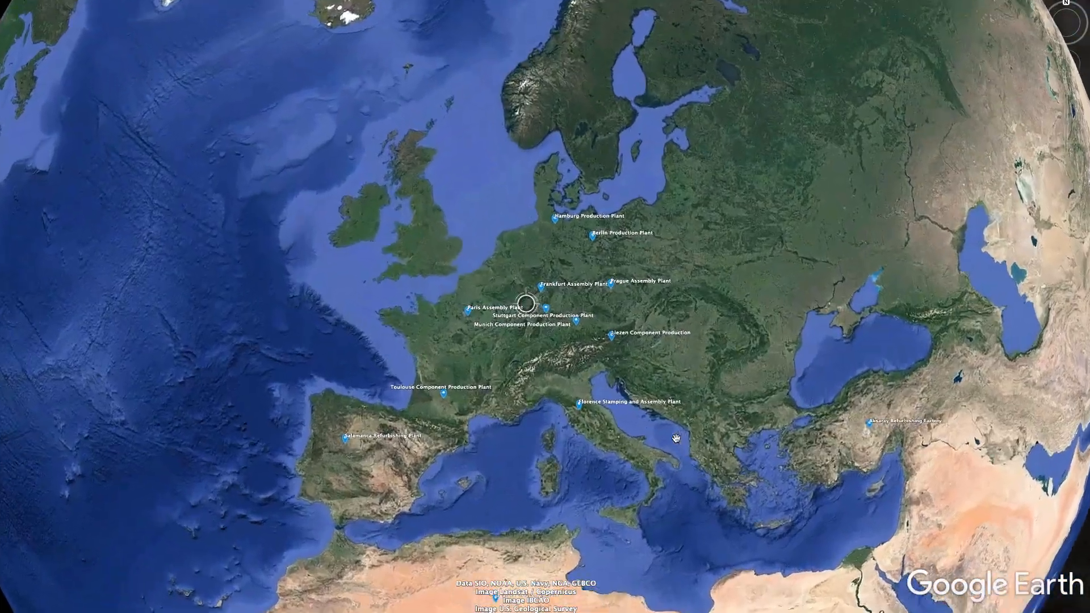
Zoom in on the Toulouse placemark to reach its NavVis factory panorama.
scroll(up, 3)
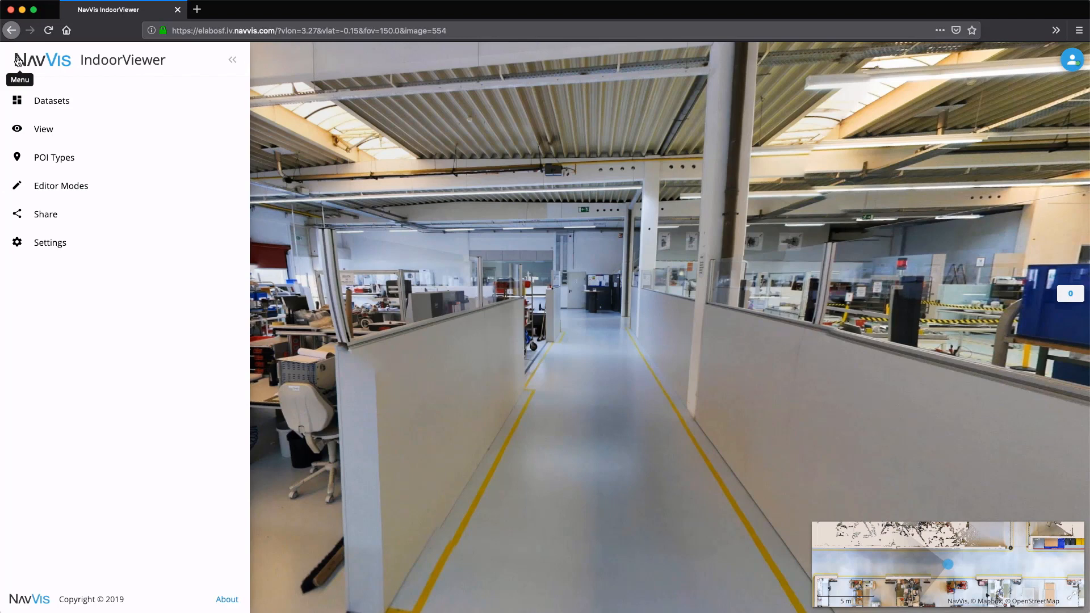
Copy the IndoorViewer share link for the current factory aisle view.
click(44, 214)
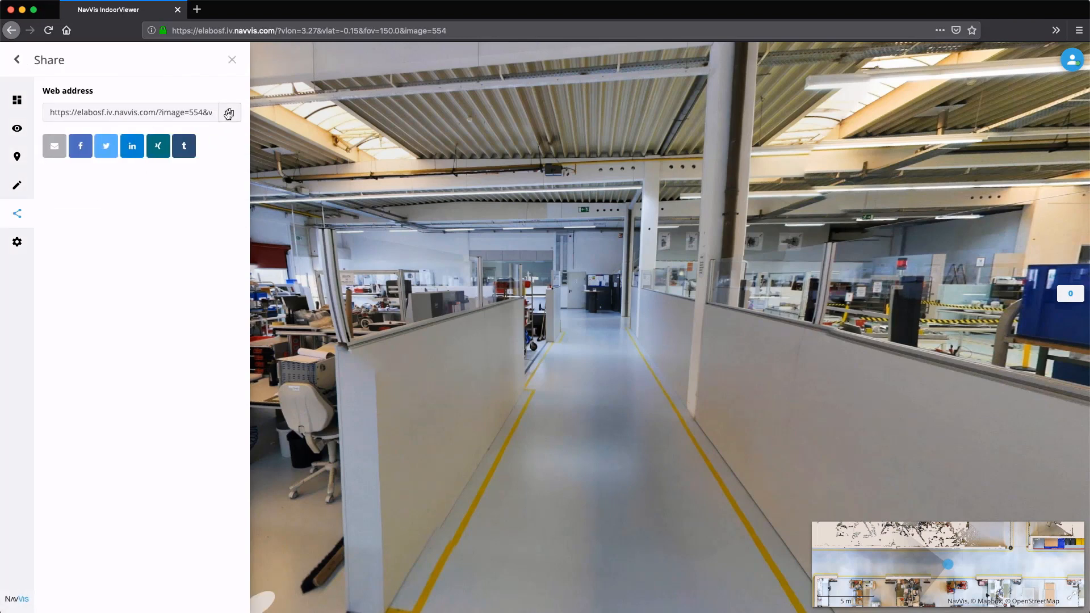
click(229, 112)
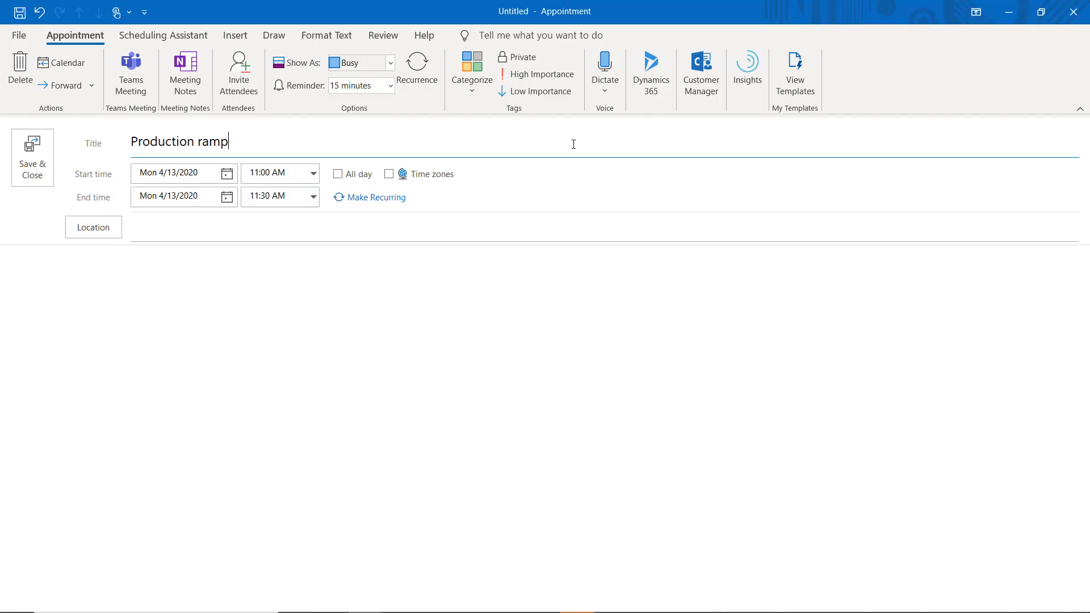
Title the meeting 'Production ramp-up Toulouse', make it a Teams meeting, add OpDirFrance@ as attendee.
text(-up Toulouse)
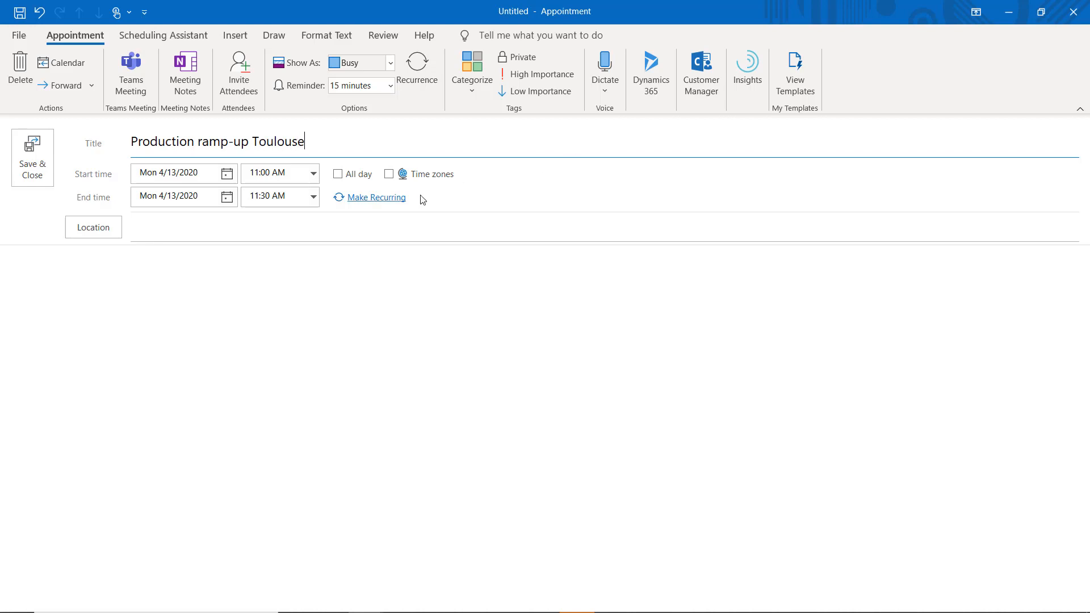
click(130, 69)
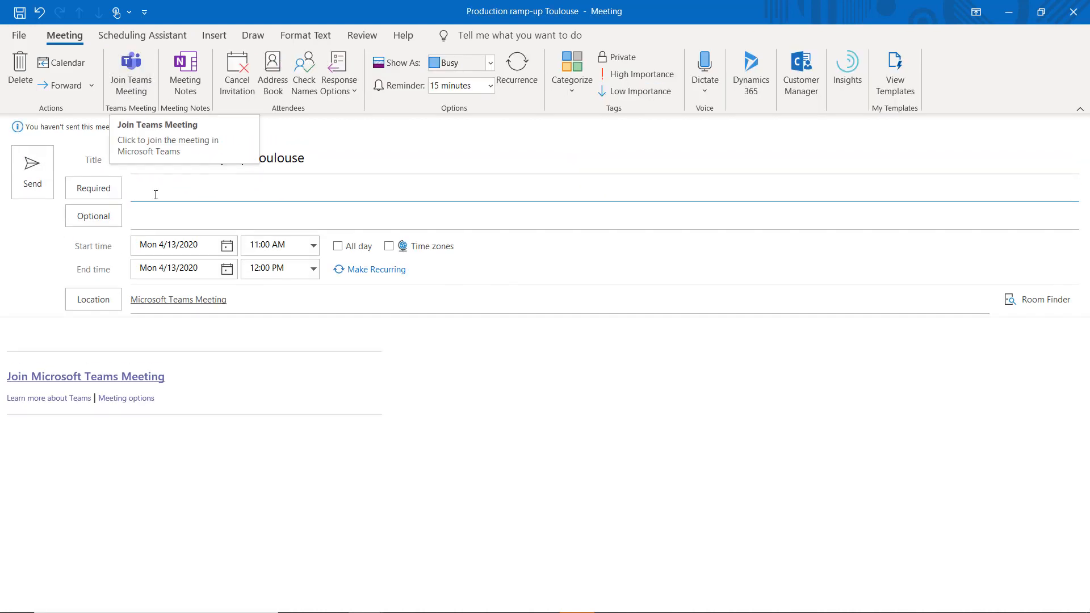
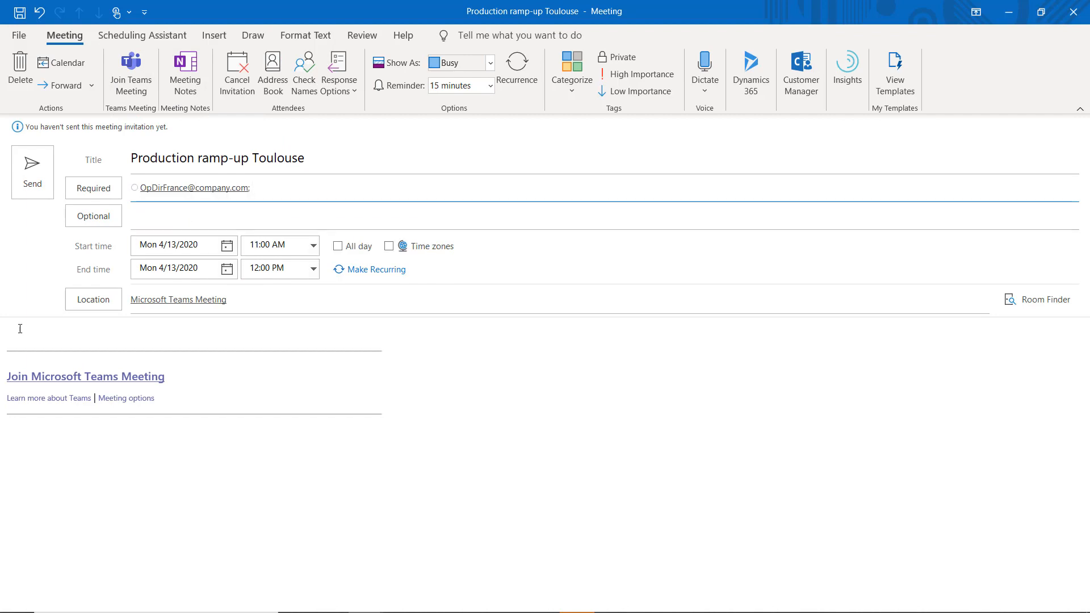
Write 'Hey Jon,' and the Toulouse site inspection line with the elabosf NavVis link.
text(Hey Jon,)
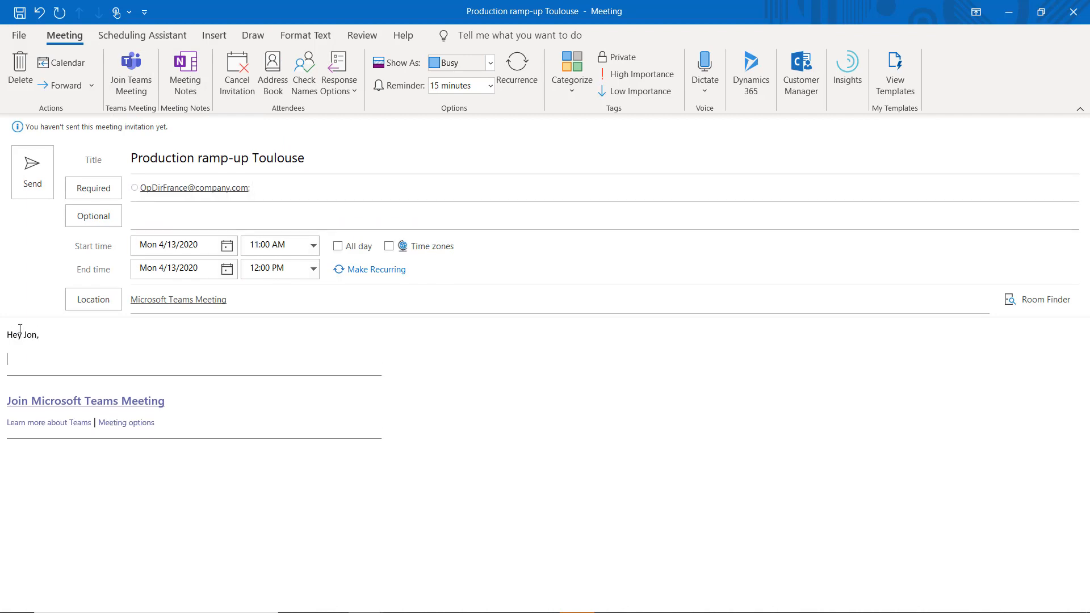
text(Let's inspect the site in Toulouse for our next call: https://elabosf.iv.navvis.com/?image=1&vlon=0.00&vlat=0.00&fov=100.0)
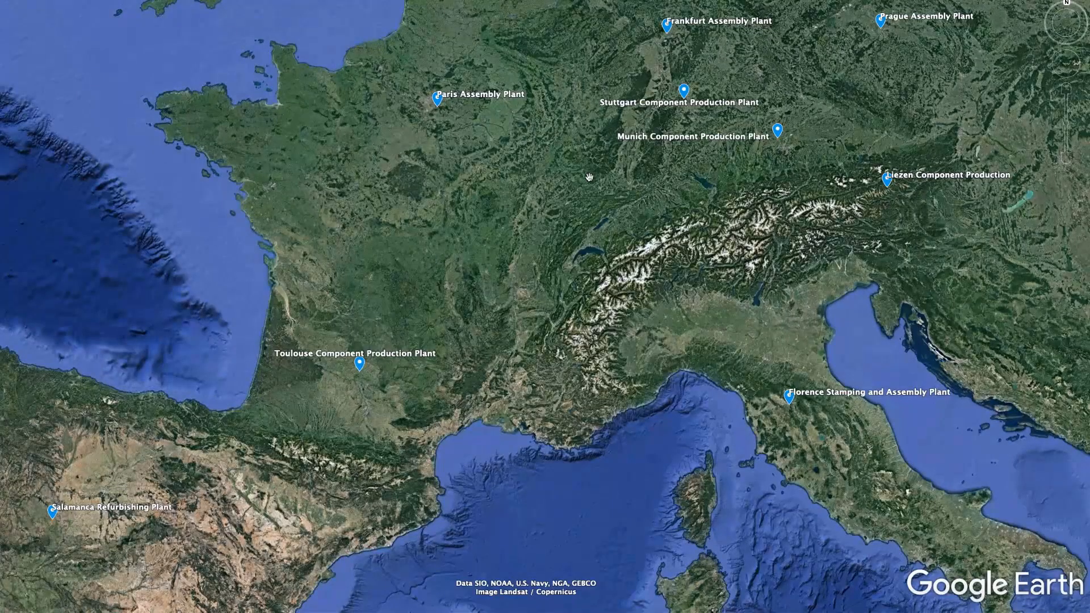
mouse_move(780, 136)
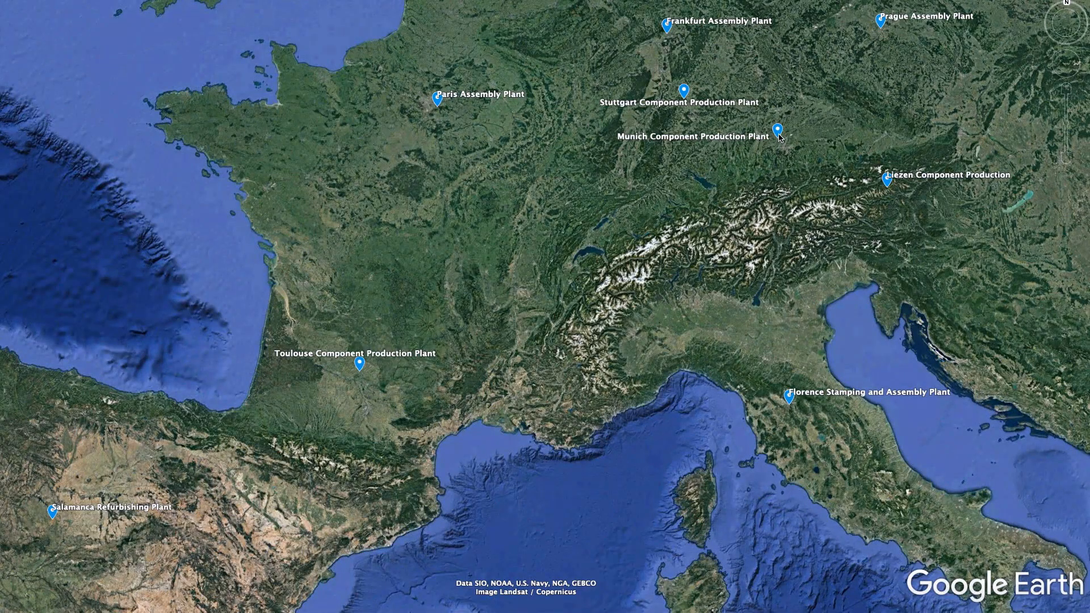
Open the Munich Component Production Plant placemark and follow its navvis.com tour link.
click(779, 131)
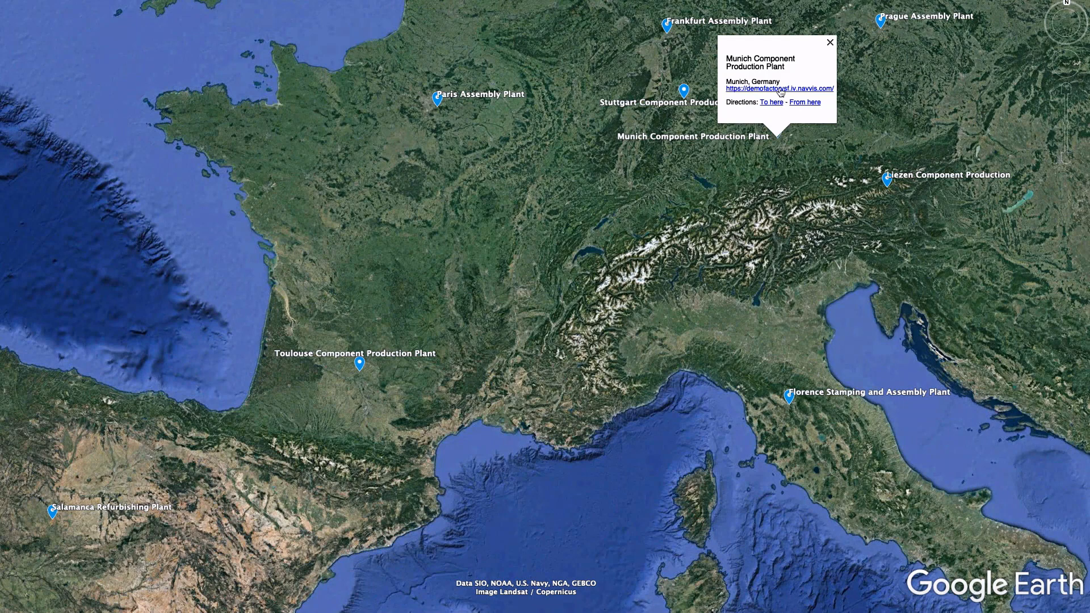
click(779, 89)
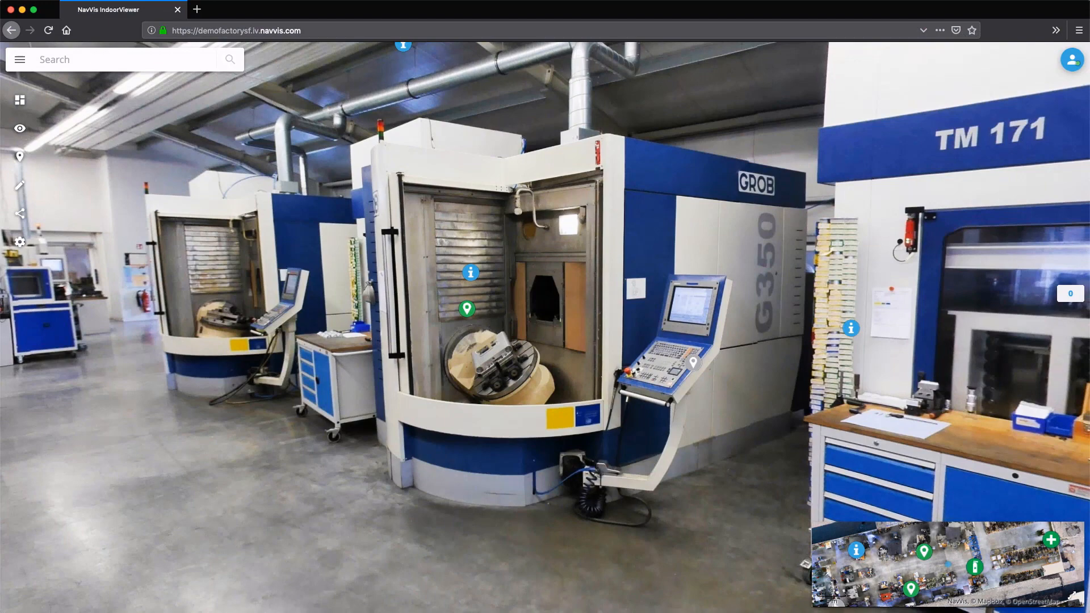
mouse_move(851, 328)
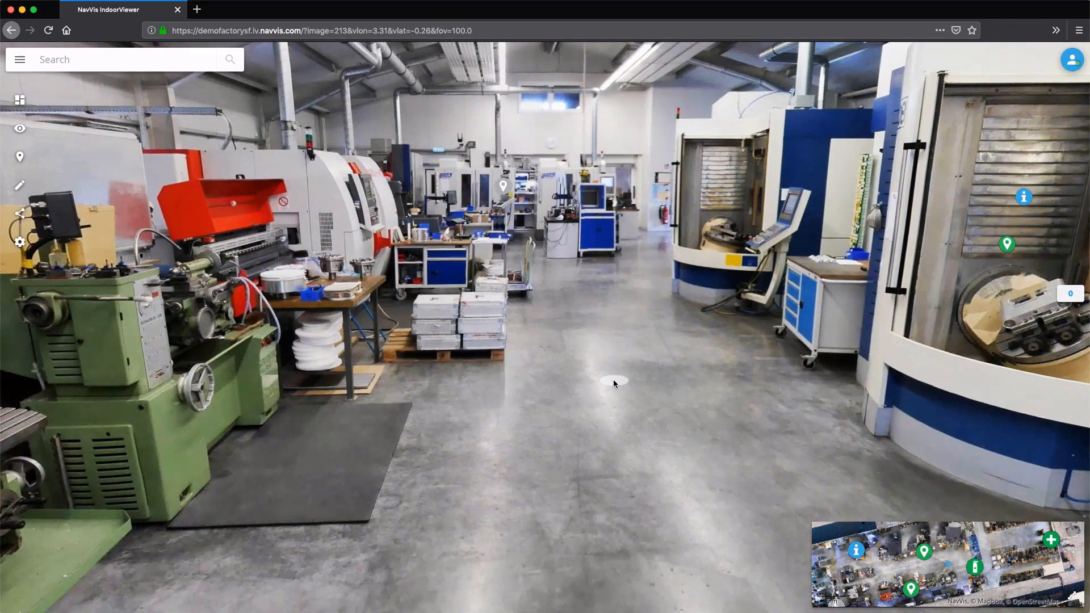
Walk down the machine hall aisle to the blue workstation cabinet.
click(615, 383)
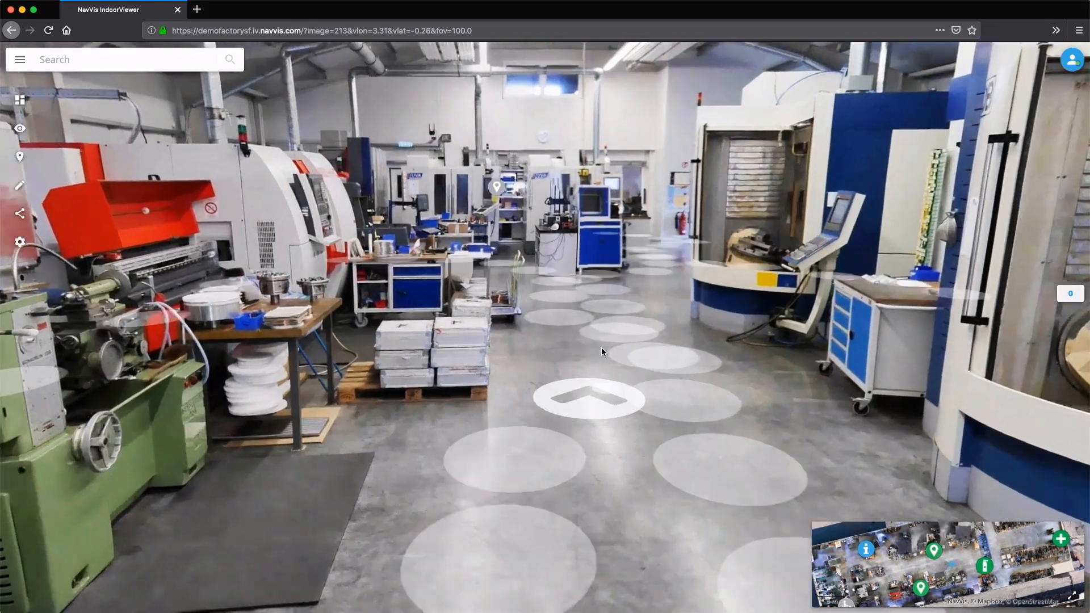
click(590, 398)
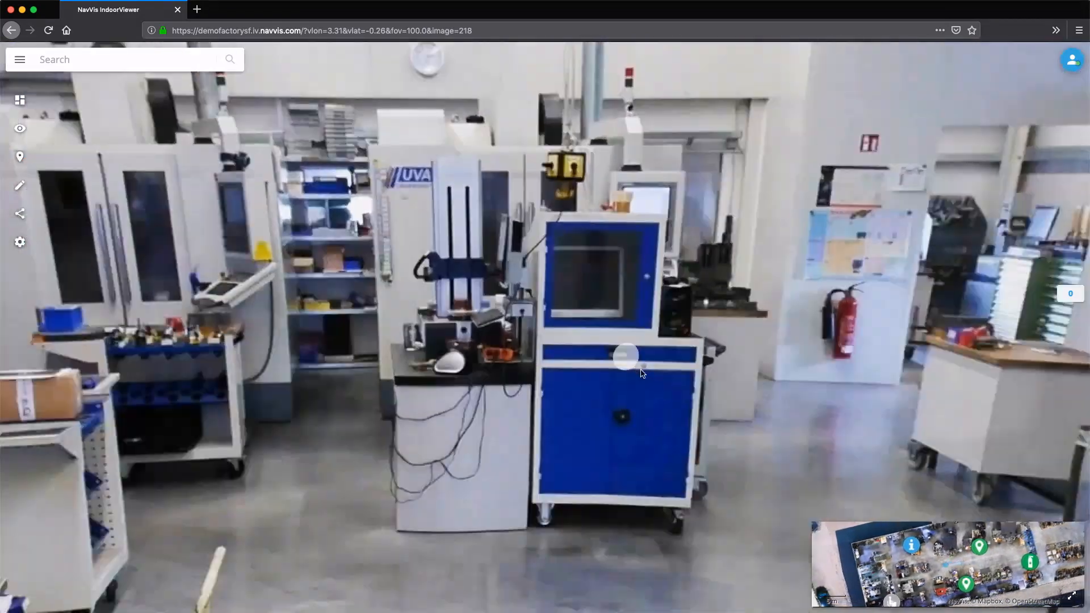
click(625, 356)
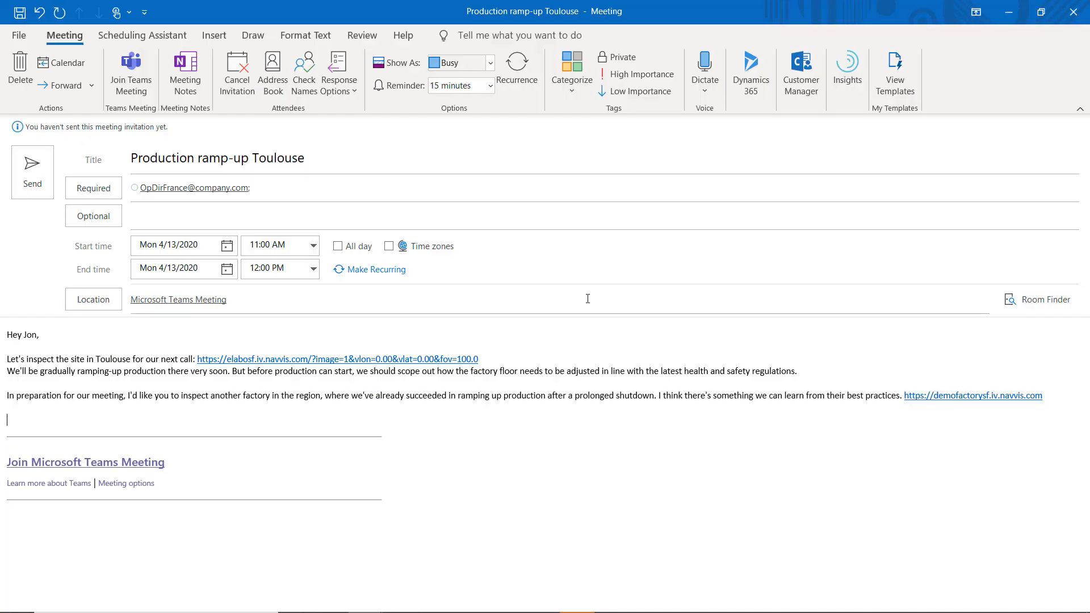
Sign off the invite with 'Best,', 'Sam' and the VP Operations title.
text(Best,)
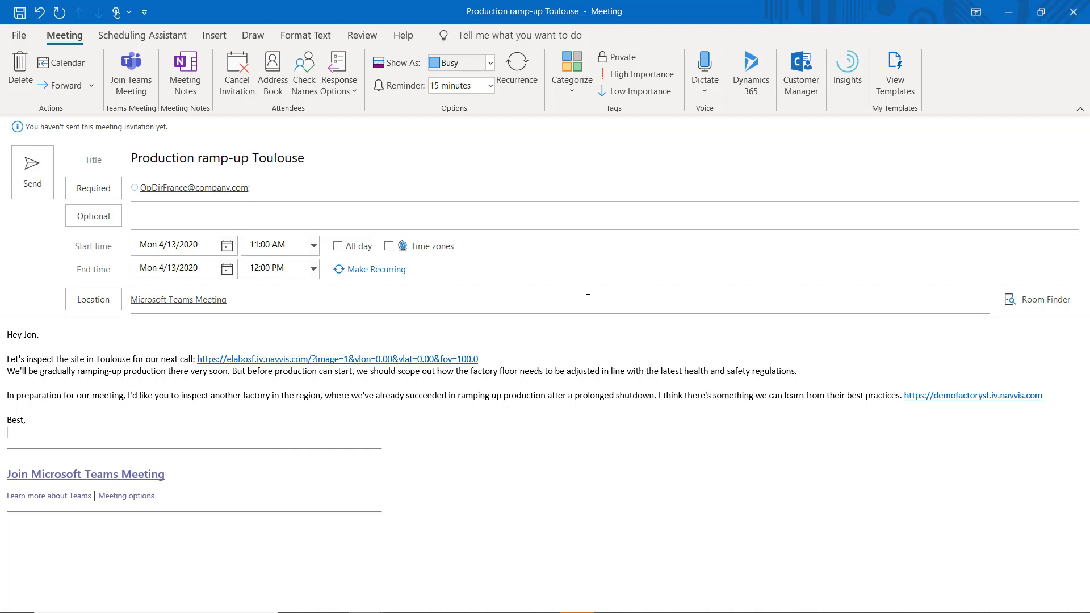
text(Sam)
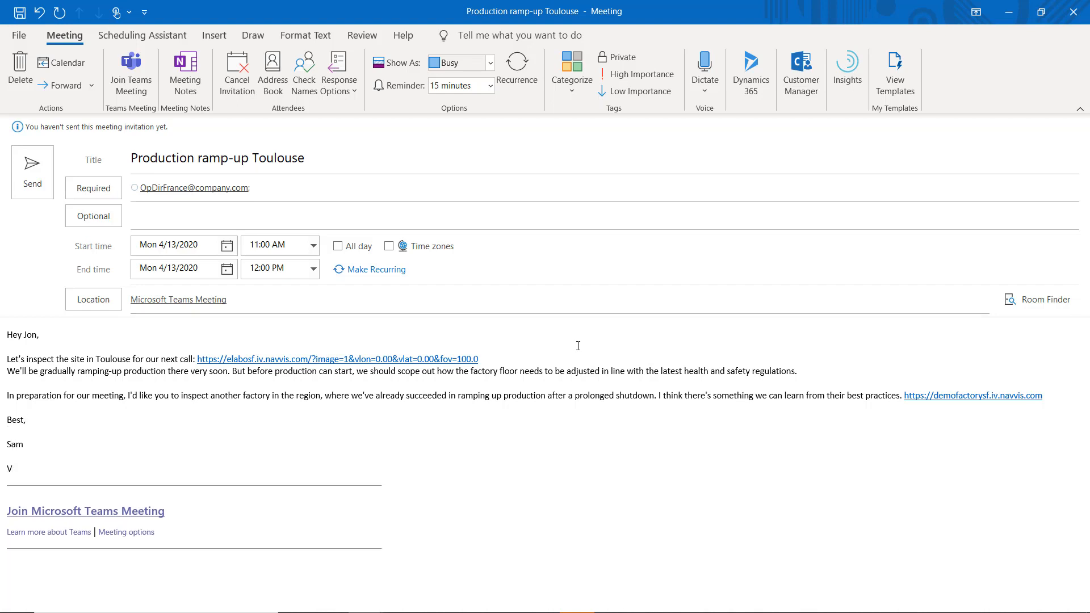
text(P Operation)
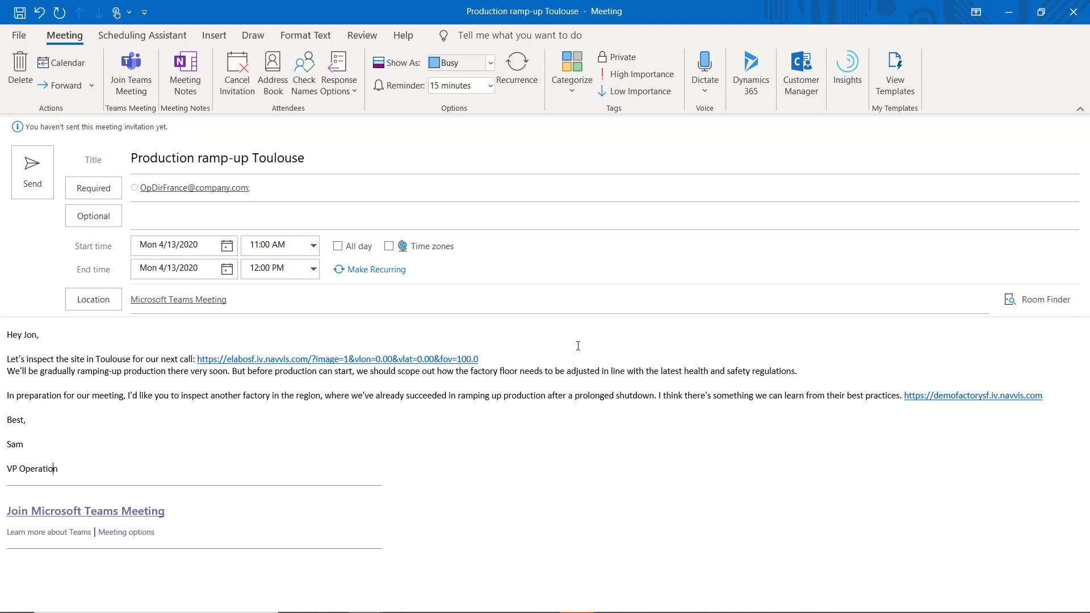
text(s)
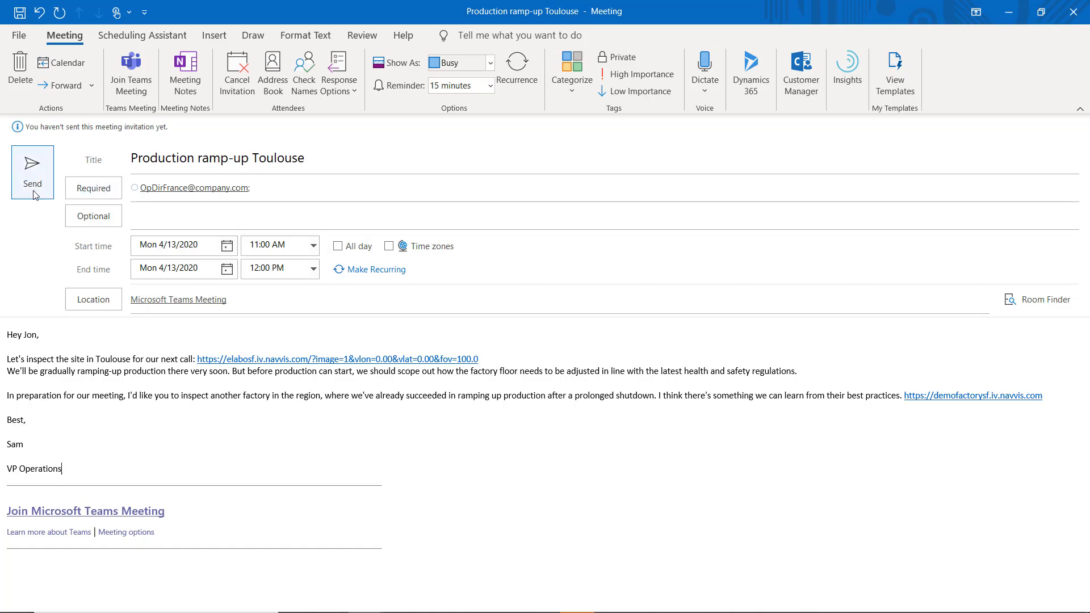